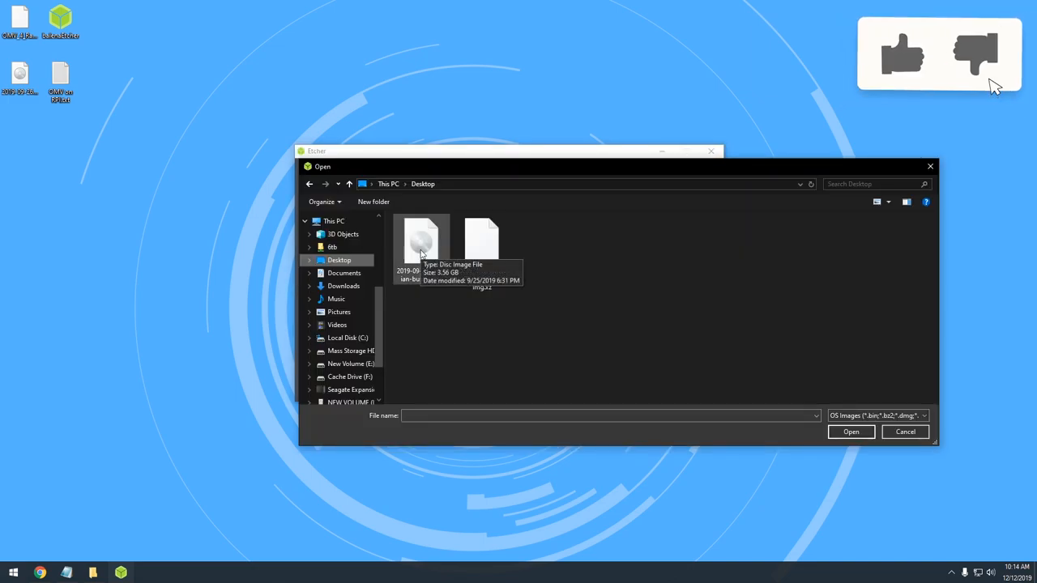
# Step: Choose the 3.56 GB OpenMediaVault .img file on the Desktop as the flash image
pyautogui.click(850, 432)
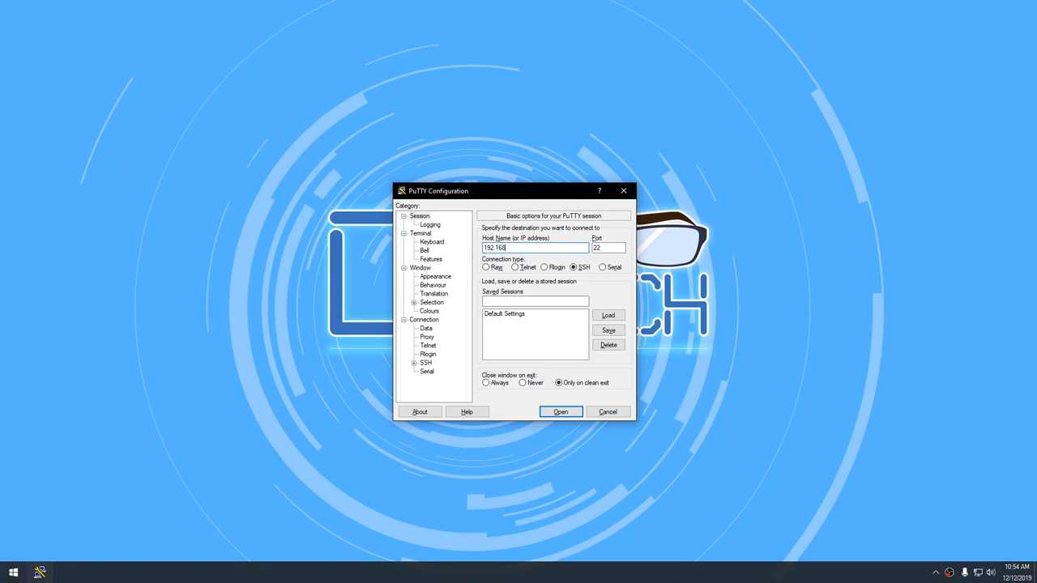
# Step: Connect PuTTY over SSH on port 22 to the Raspberry Pi's local IP address
pyautogui.click(561, 411)
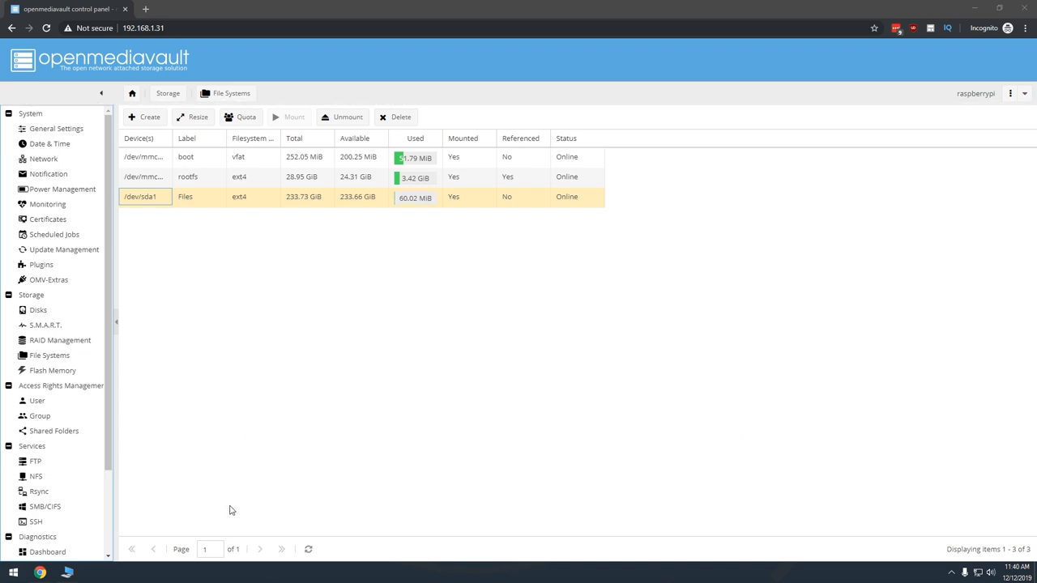
# Step: Create and mount an ext4 file system labelled 'Files' on /dev/sda1, then apply
pyautogui.click(39, 507)
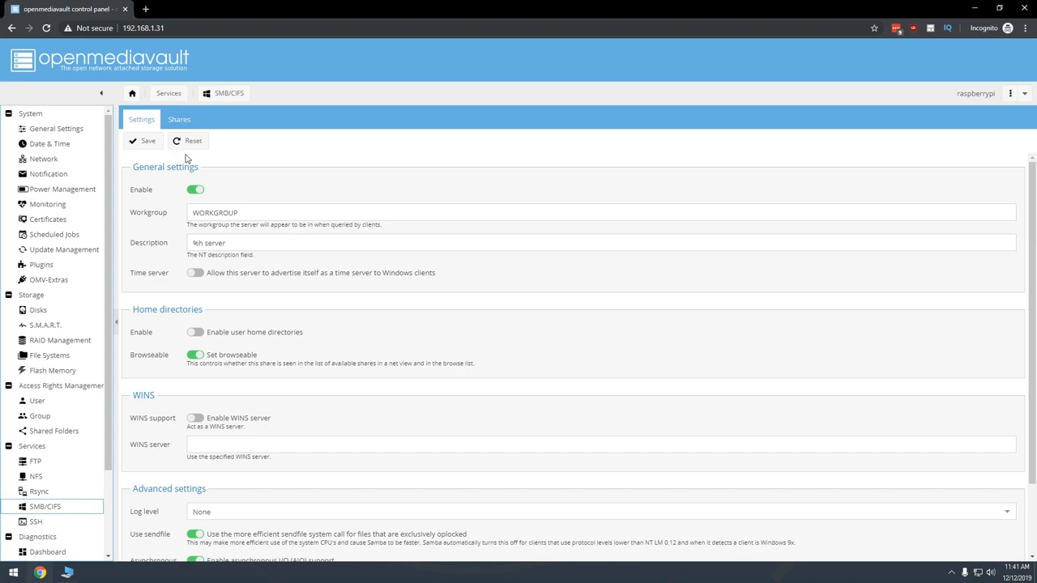